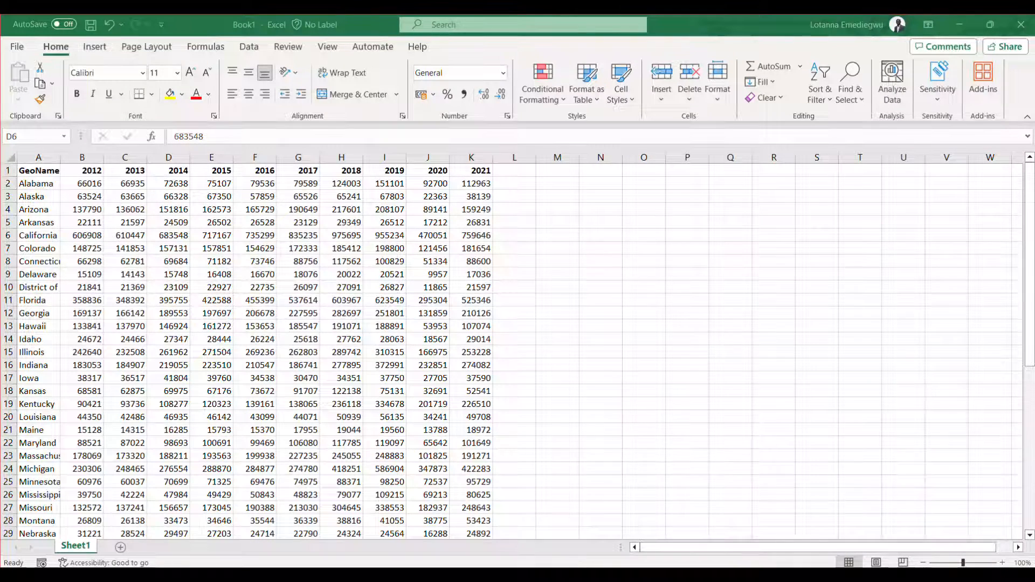
Select a value cell in the state-by-year table and launch the legacy PivotTable wizard (Alt, D, P).
click(169, 235)
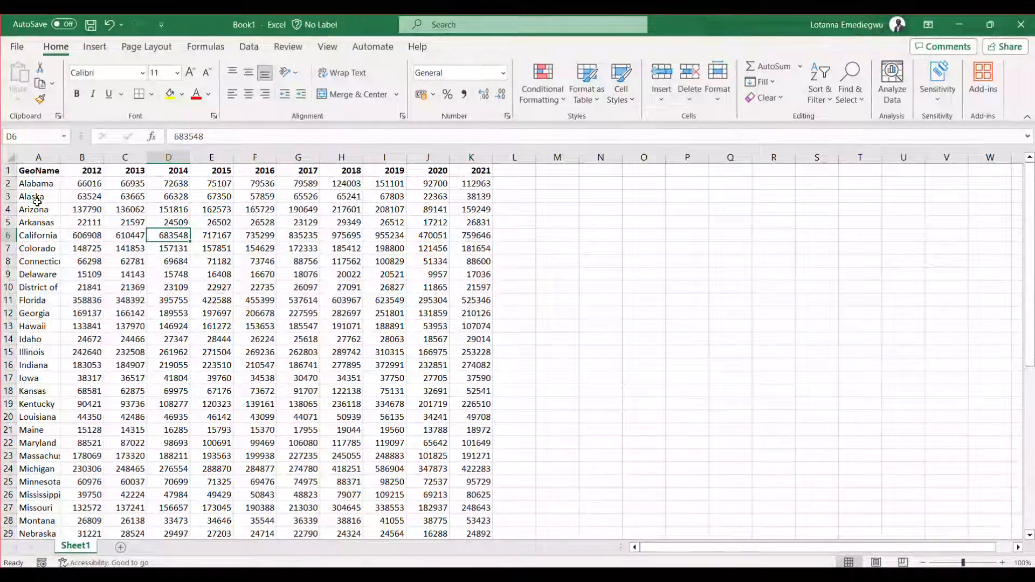
scroll(down, 3)
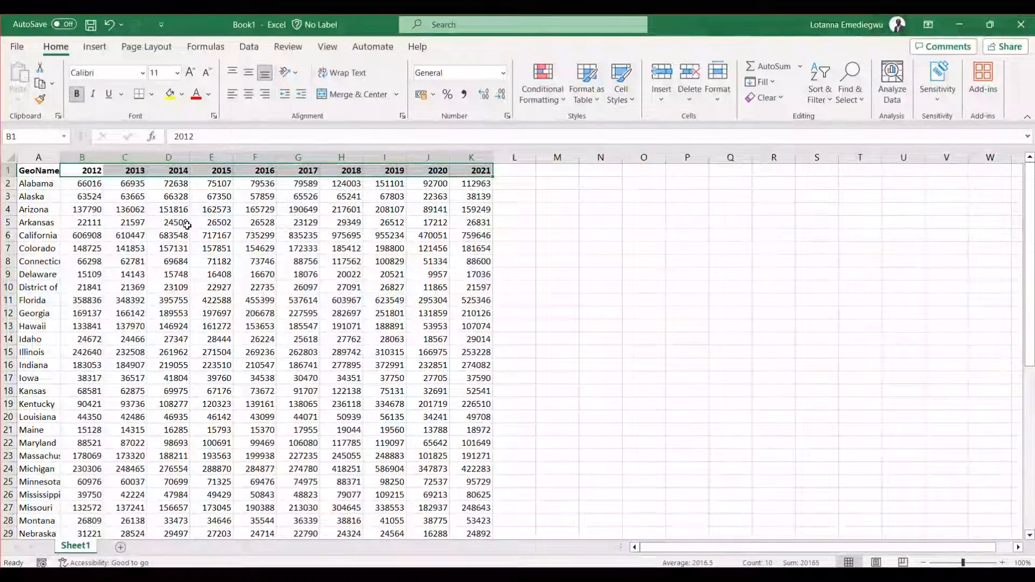
click(168, 221)
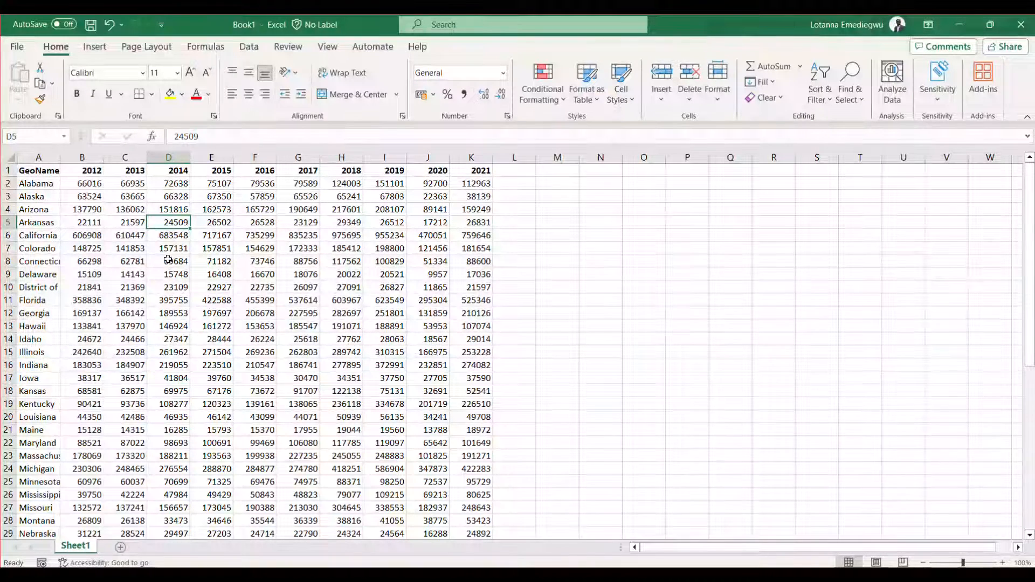
click(168, 261)
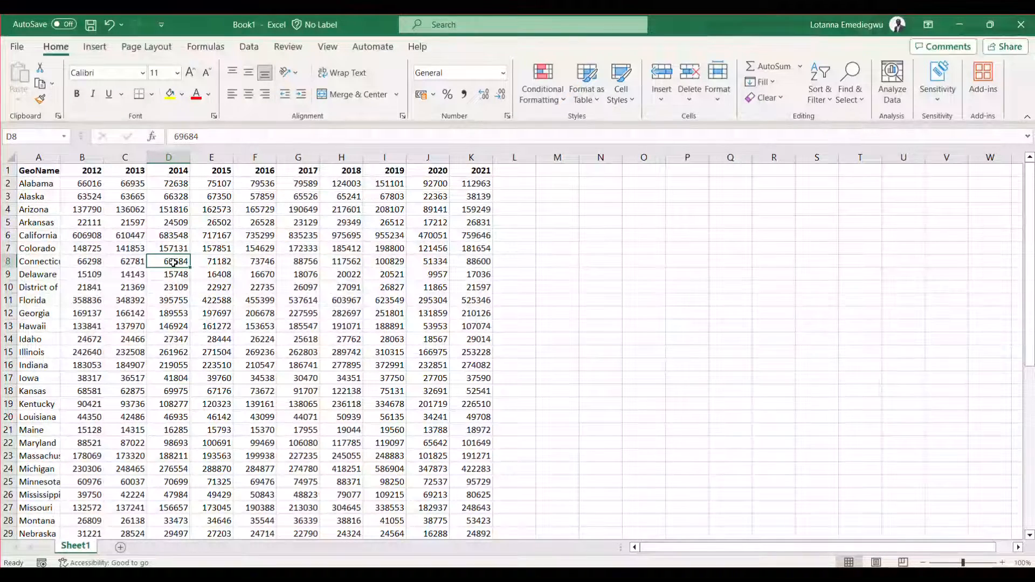
key(alt)
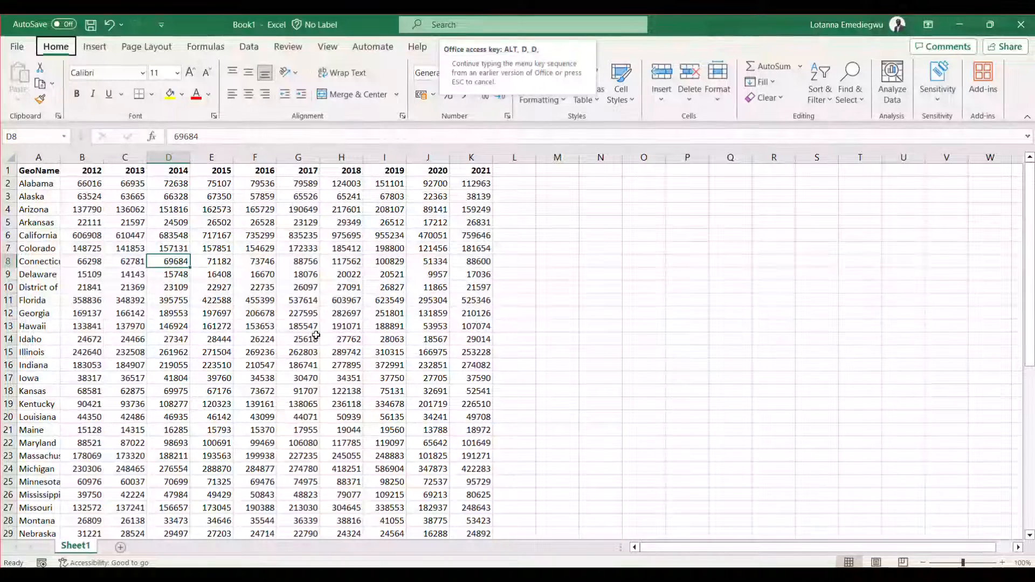
click(341, 378)
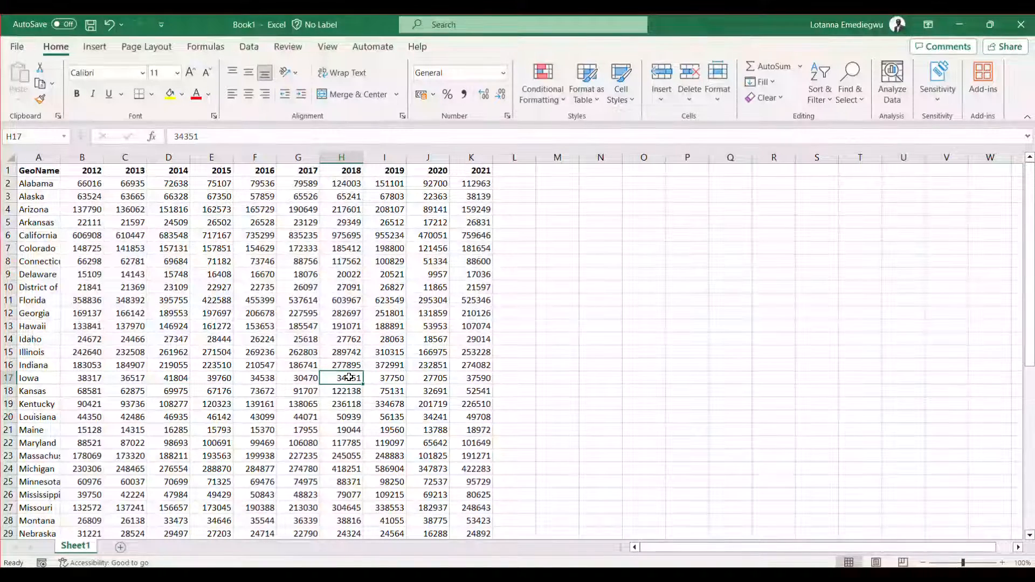
key(alt)
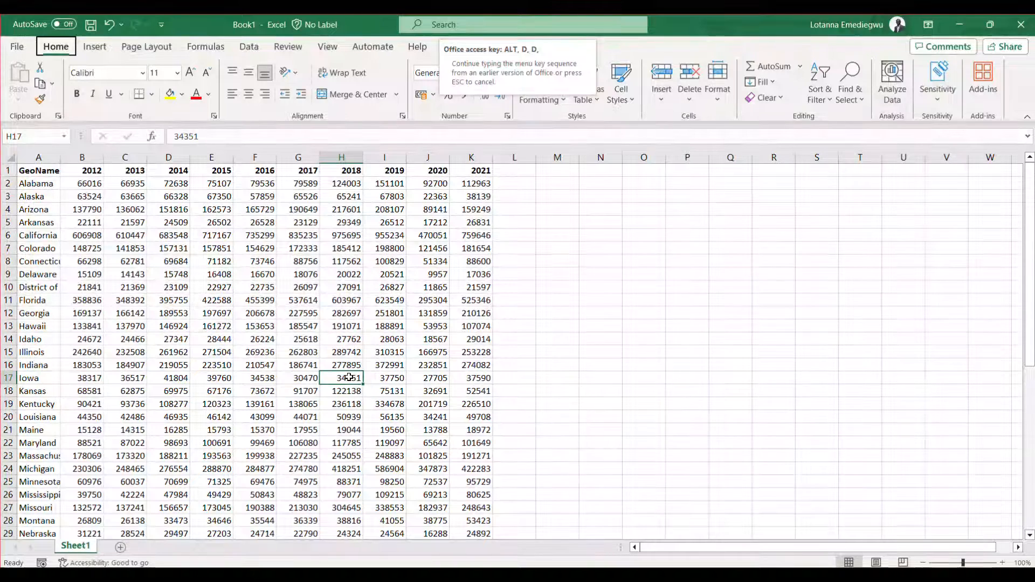
click(385, 313)
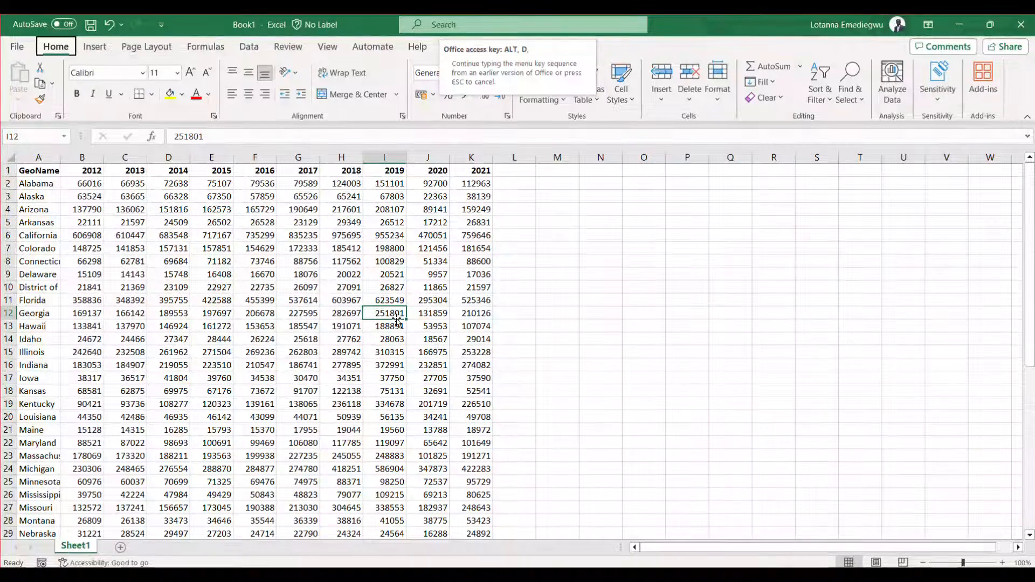
click(211, 286)
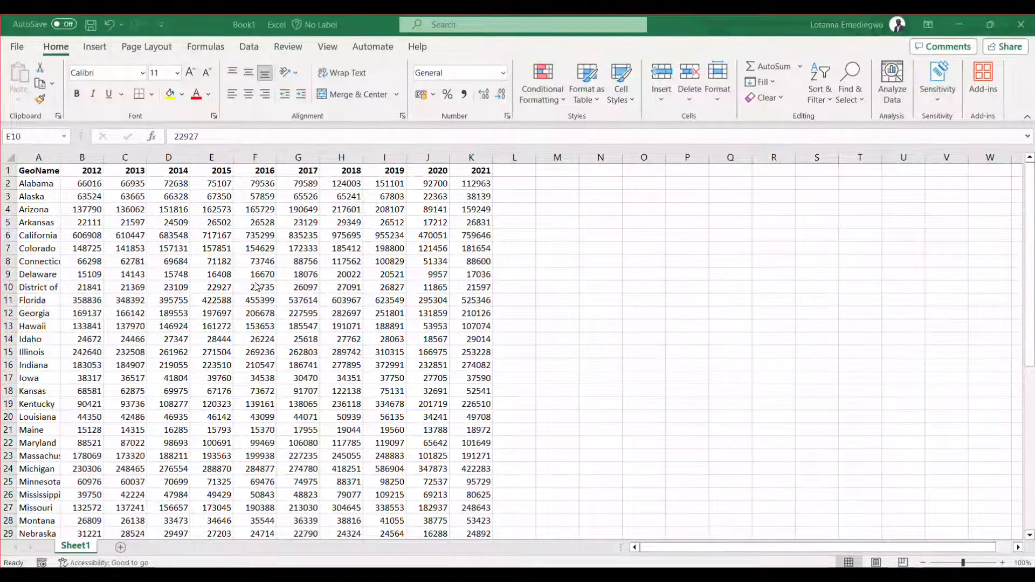
click(212, 287)
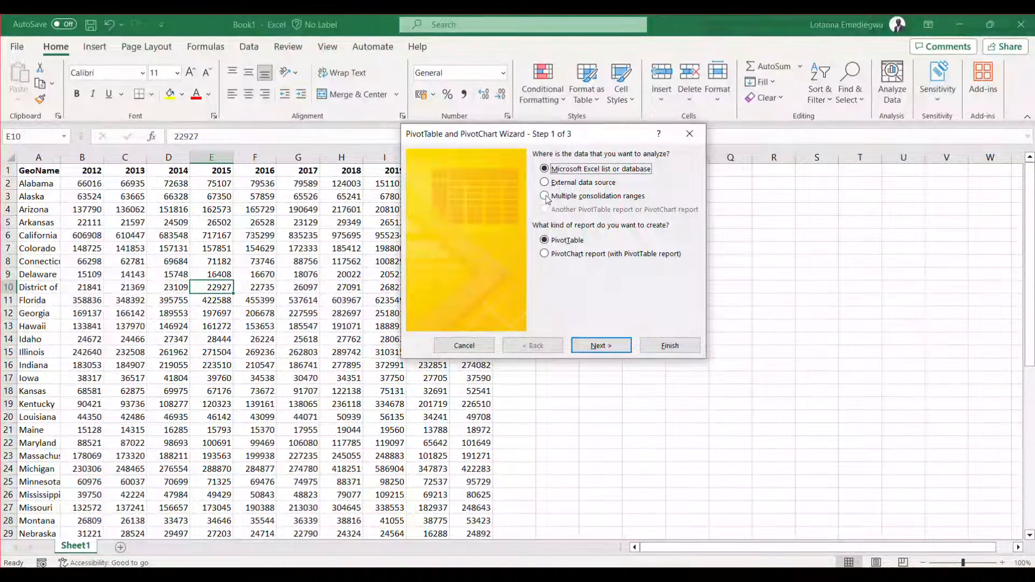
Choose Multiple consolidation ranges as the pivot data source and continue.
click(545, 196)
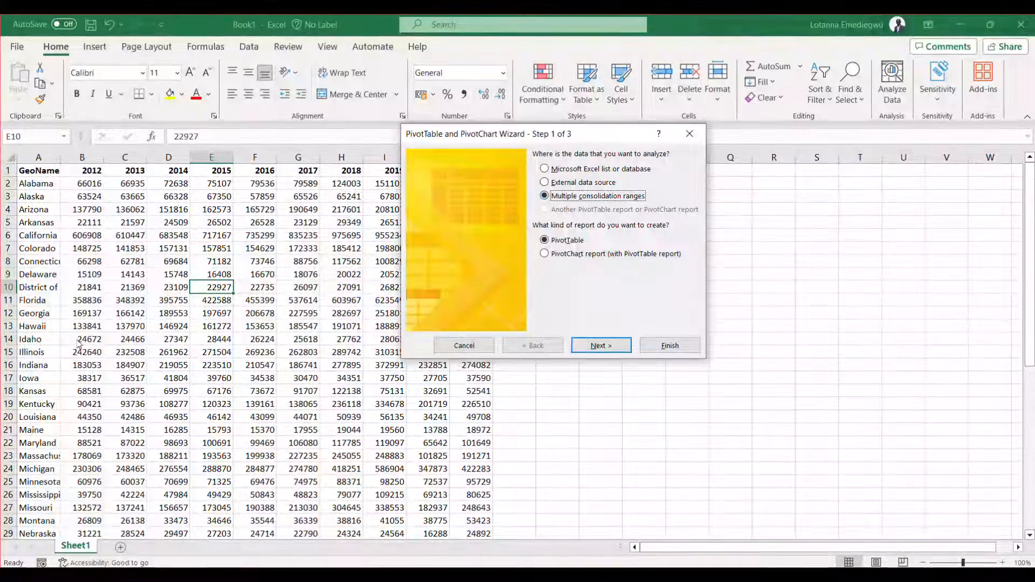
click(600, 345)
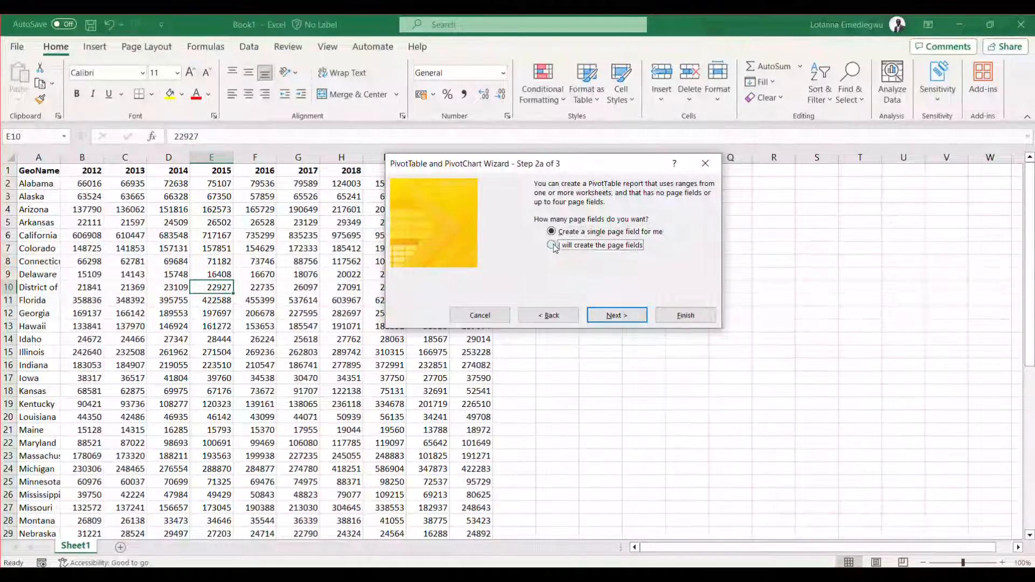
Select 'I will create the page fields' and advance to range entry.
click(550, 244)
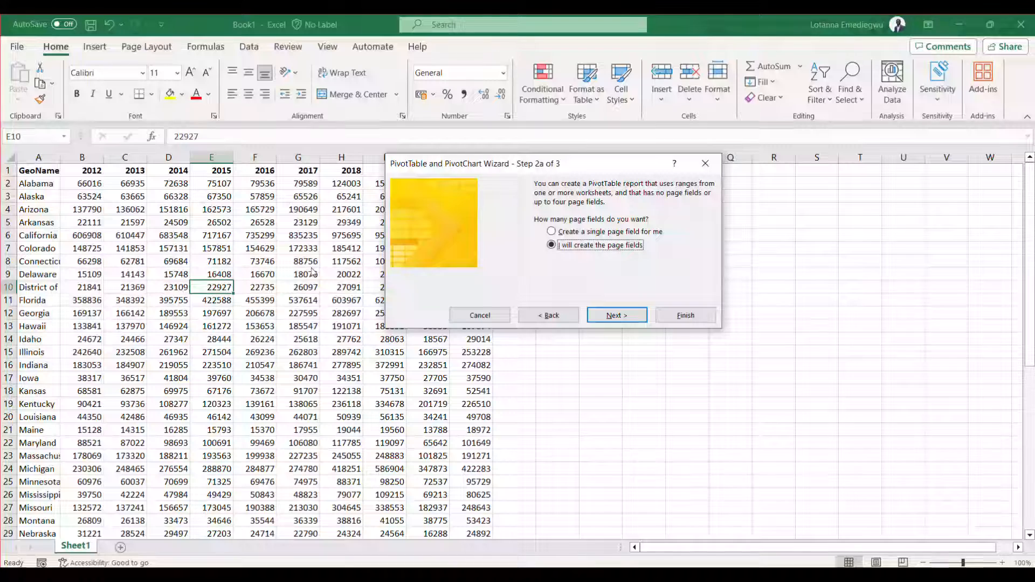
click(616, 315)
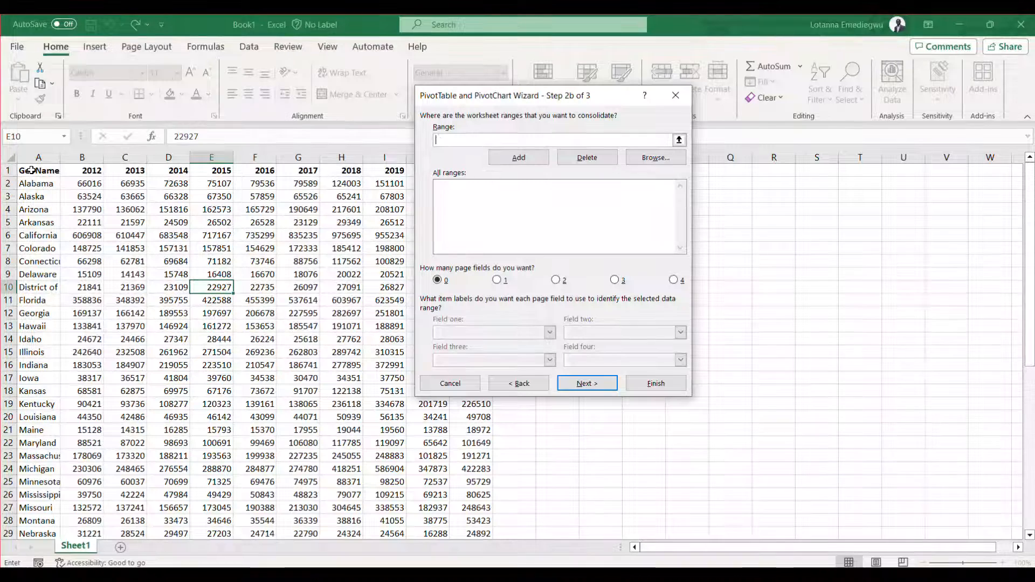
Add Sheet1!$A$1:$K$52 as the consolidation range and finish on a new worksheet.
click(38, 170)
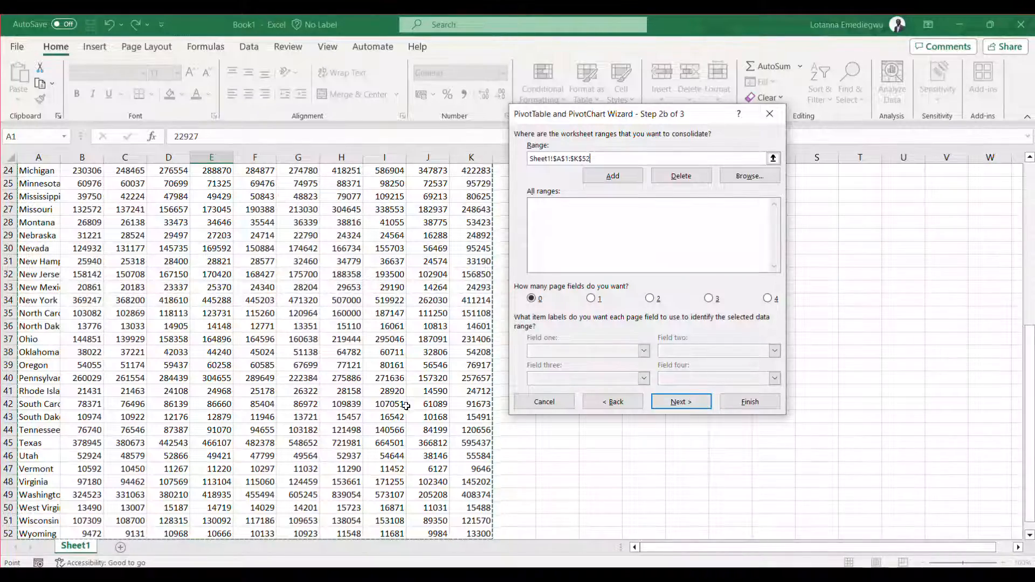
click(681, 401)
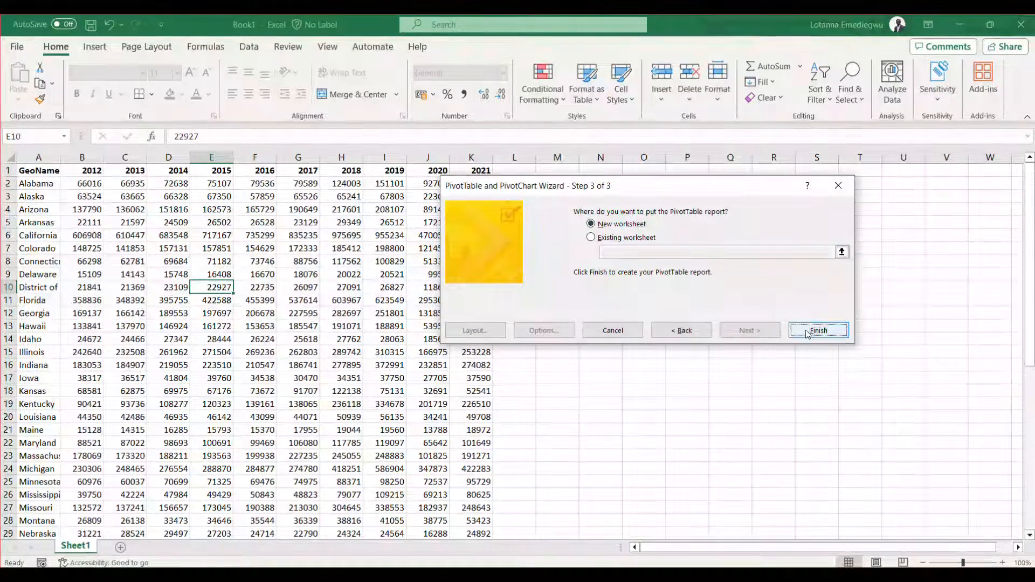
click(818, 330)
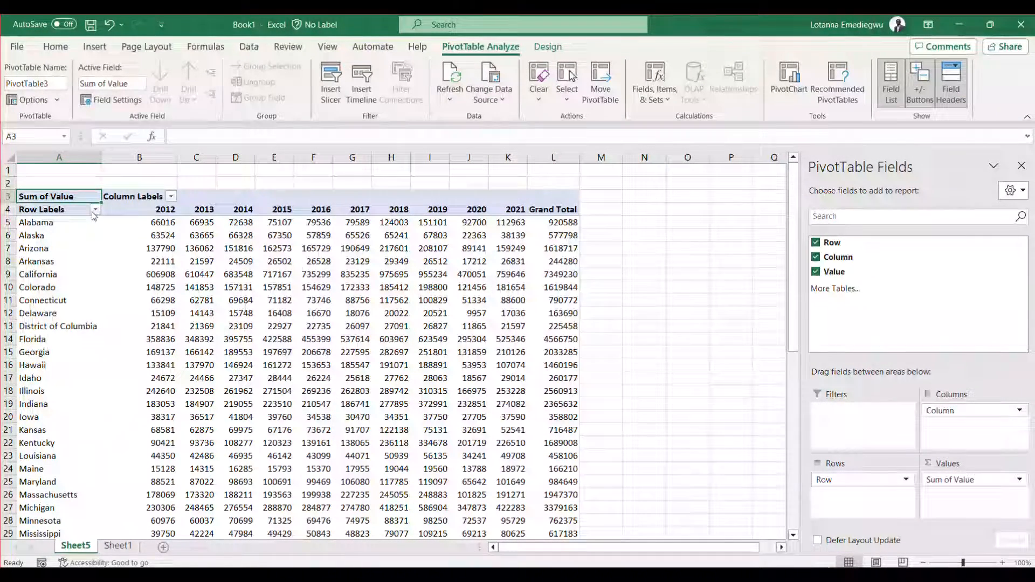
mouse_move(352, 352)
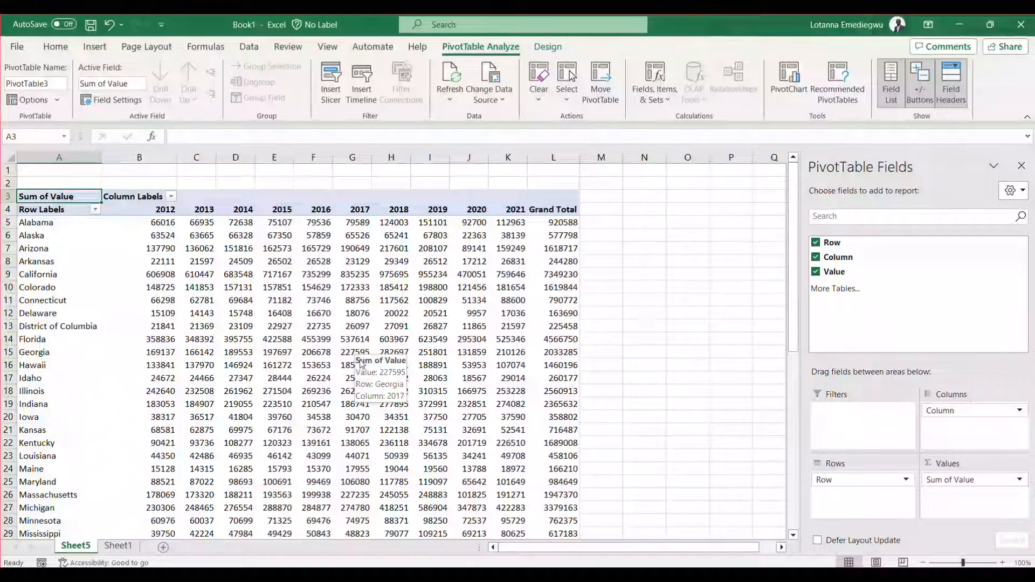
scroll(down, 3)
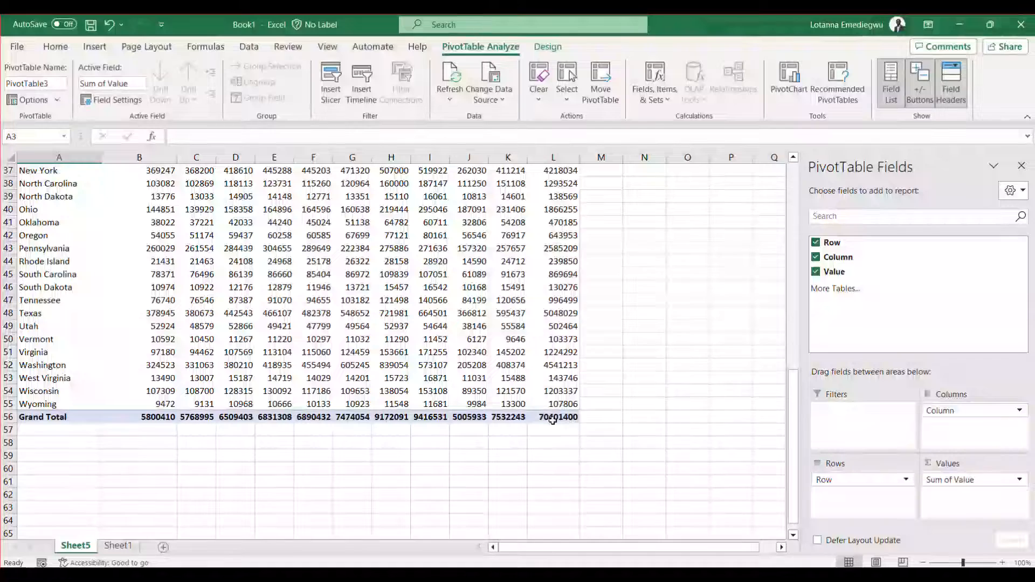
mouse_move(557, 417)
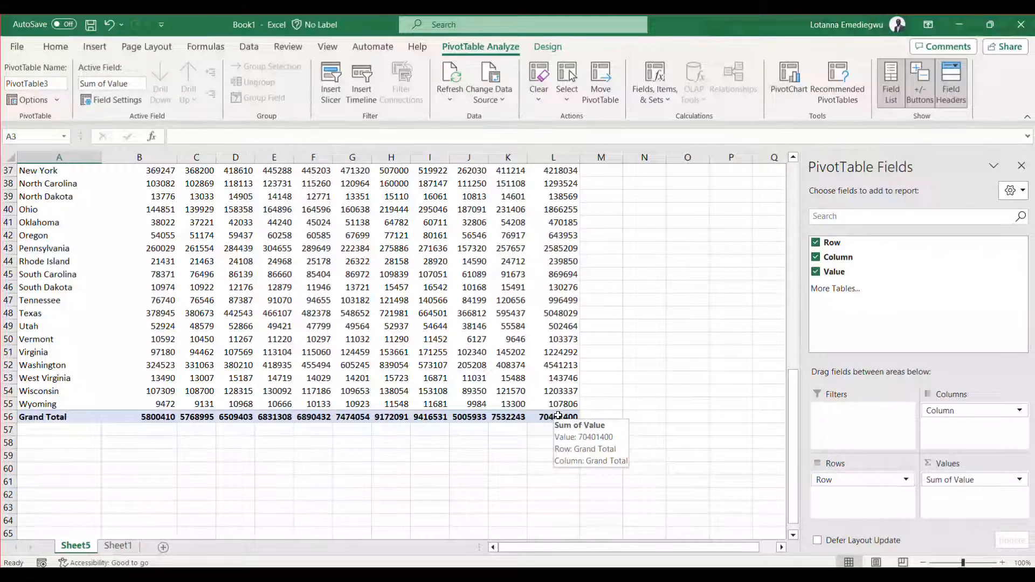
Double-click the Grand Total cell L56 to generate the Row/Column/Value detail sheet.
click(161, 545)
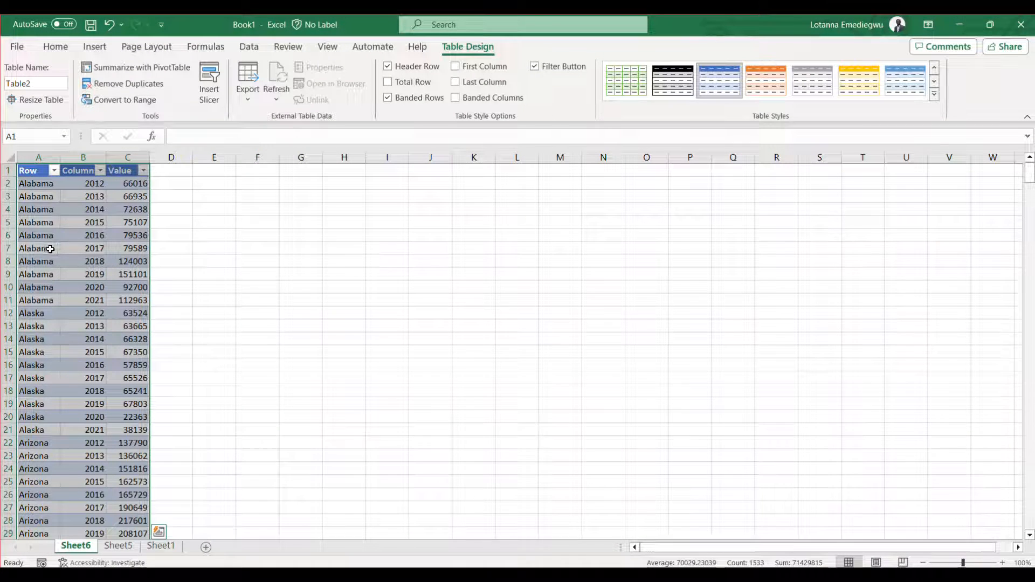
mouse_move(72, 422)
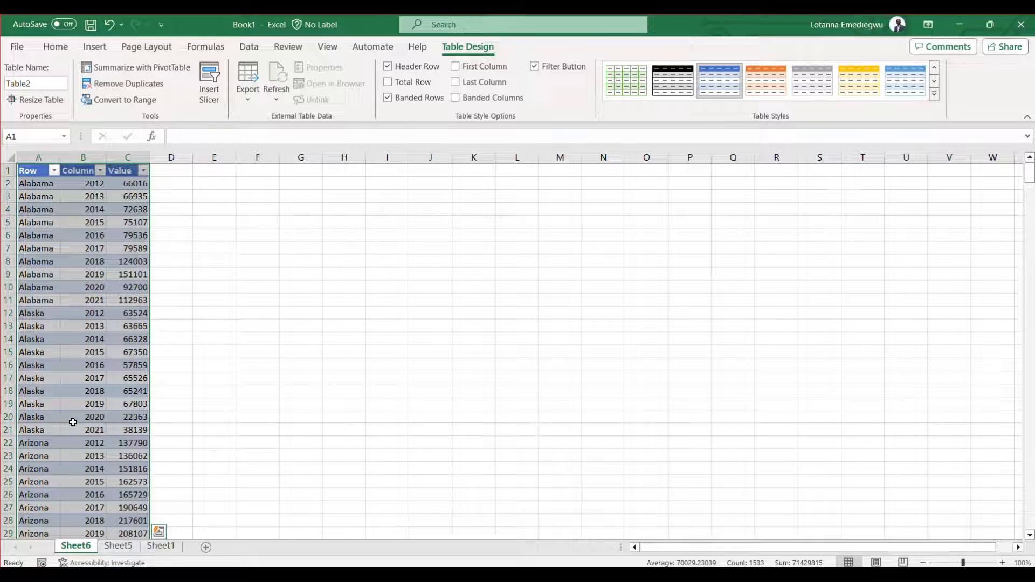
scroll(down, 3)
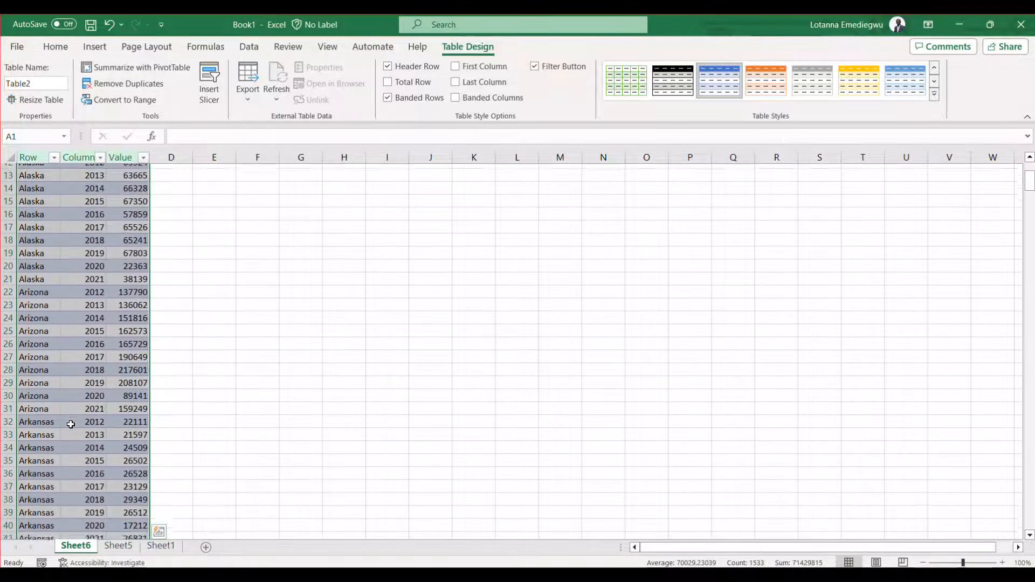
scroll(down, 3)
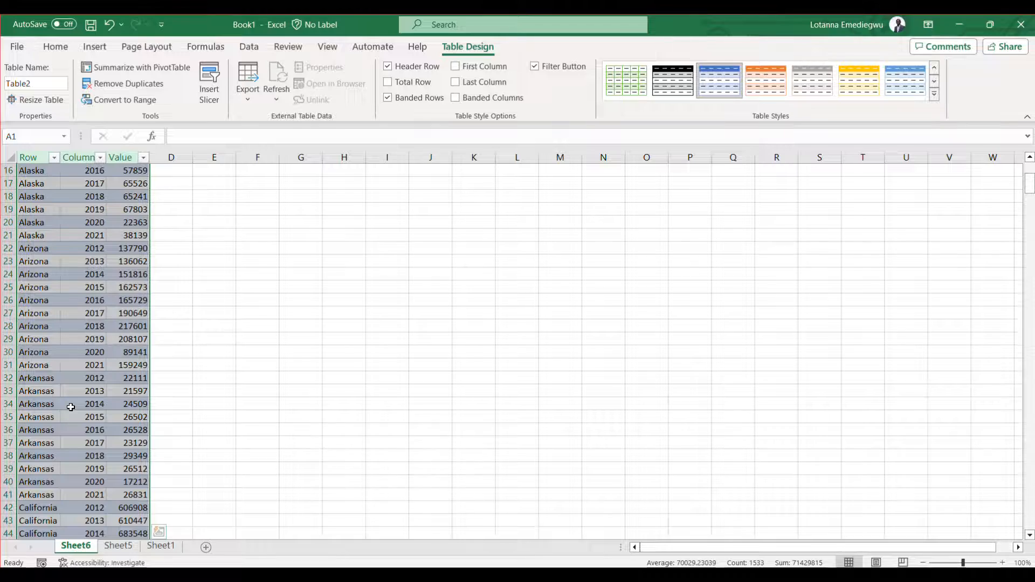
Review the pivot on Sheet5 and the long table on Sheet6.
click(118, 545)
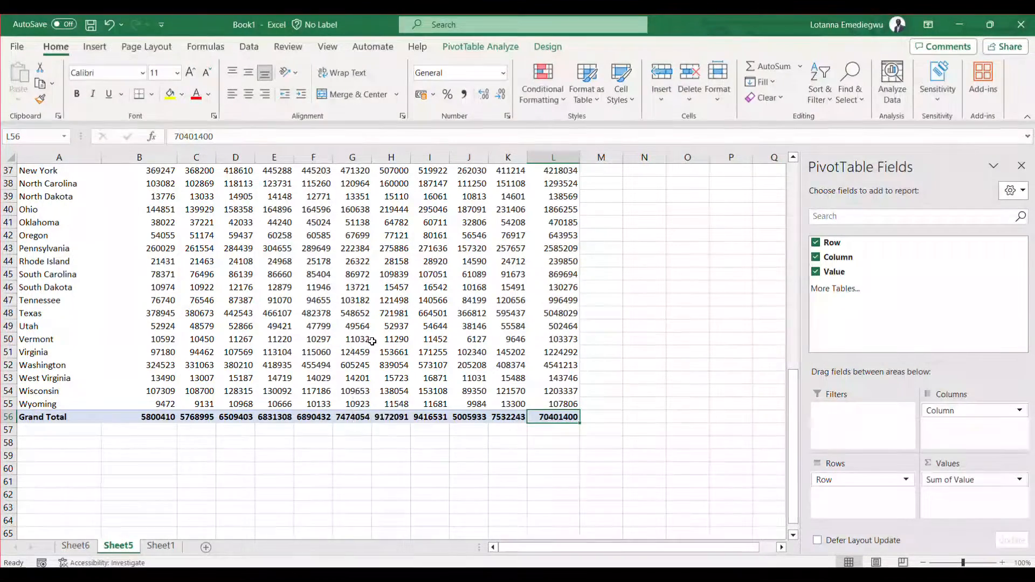
scroll(up, 3)
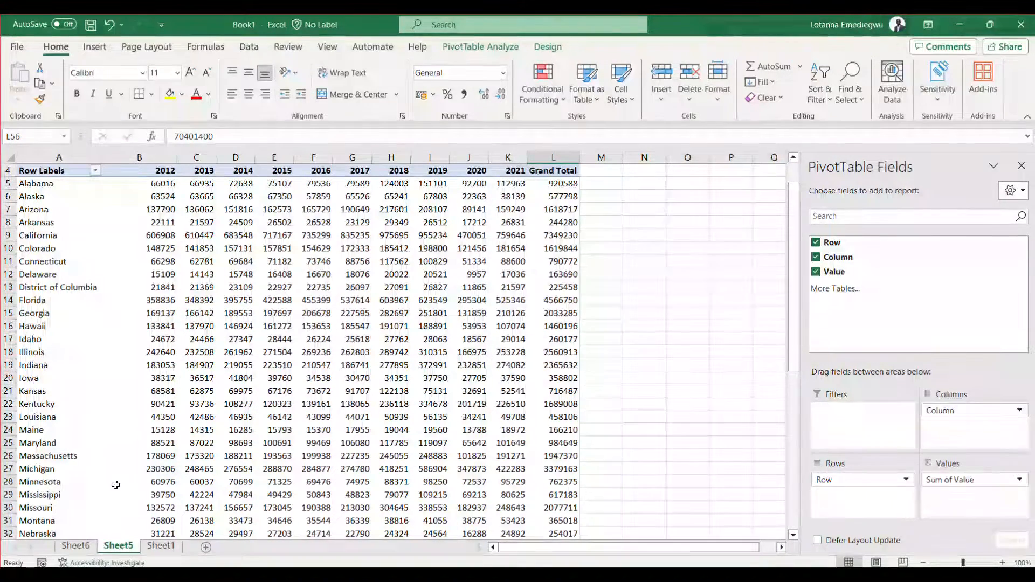
click(75, 545)
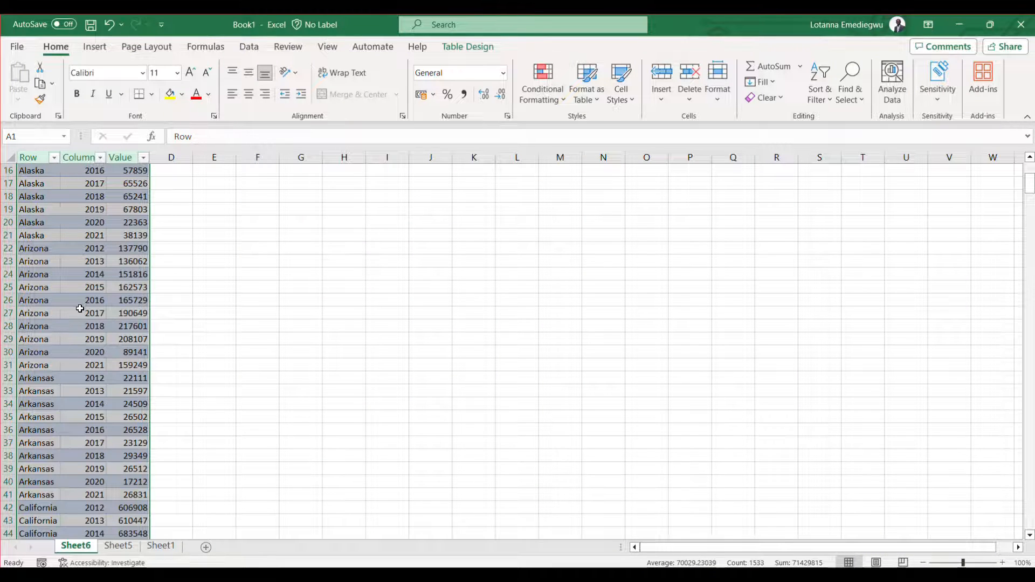
scroll(up, 3)
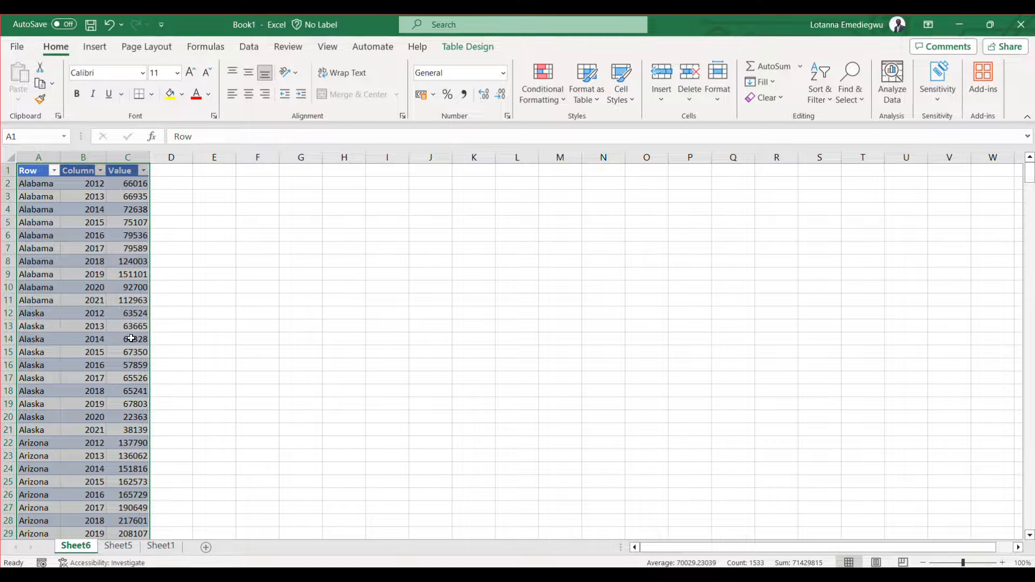
scroll(down, 3)
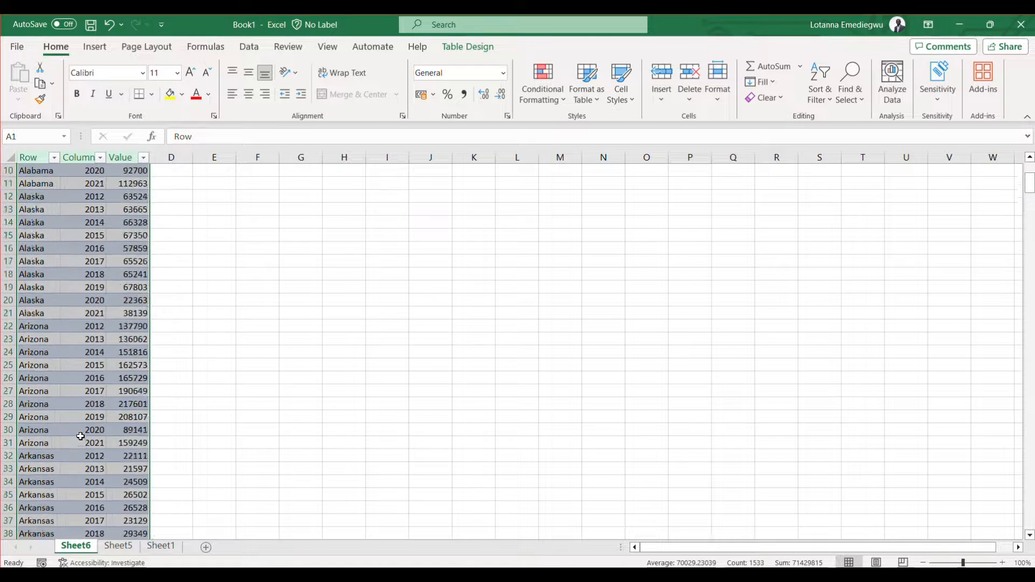
scroll(up, 3)
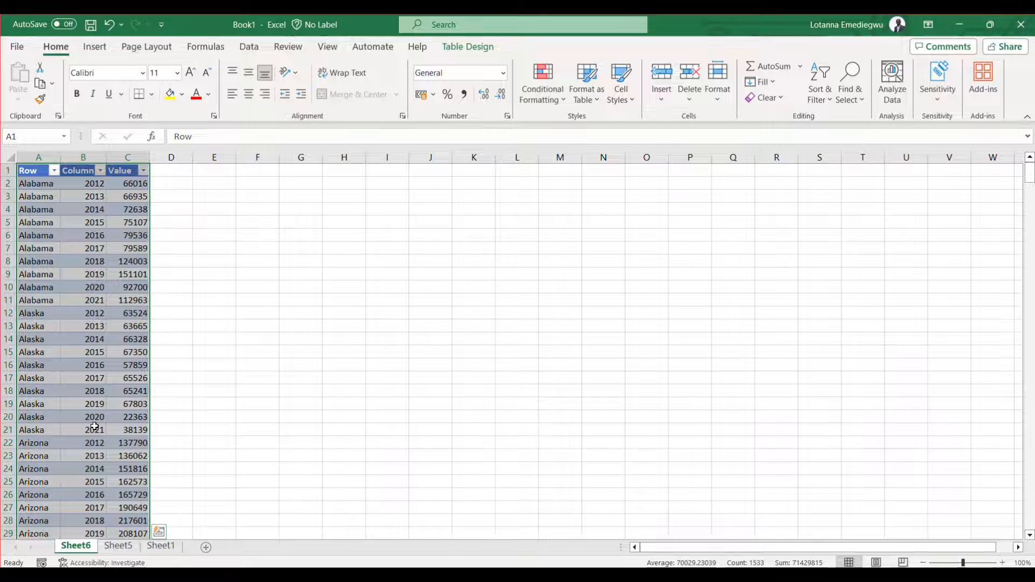